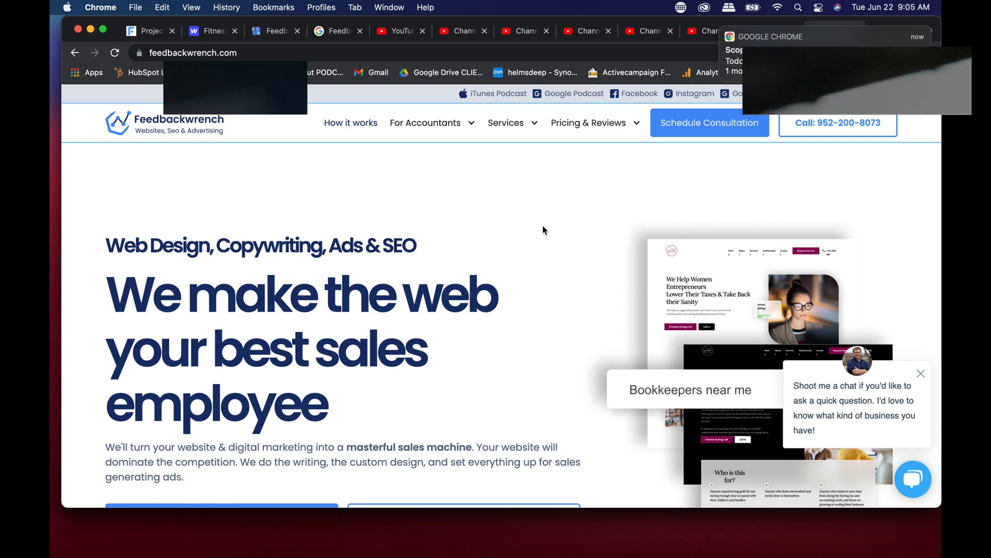
pyautogui.moveTo(108, 511)
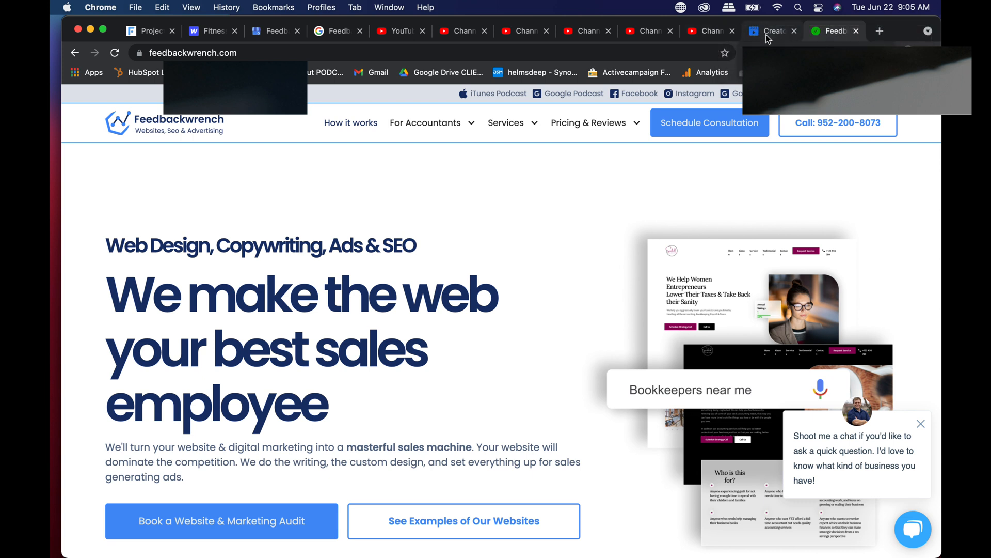
# - Switch to the Creator Studio tab to show the FeedbackWrench home dashboard
pyautogui.click(765, 30)
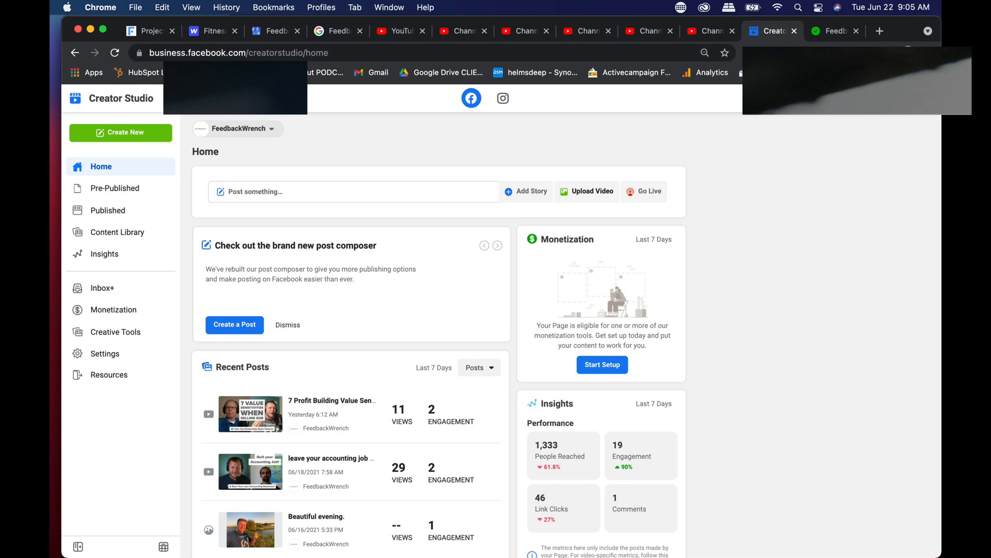
pyautogui.moveTo(245, 115)
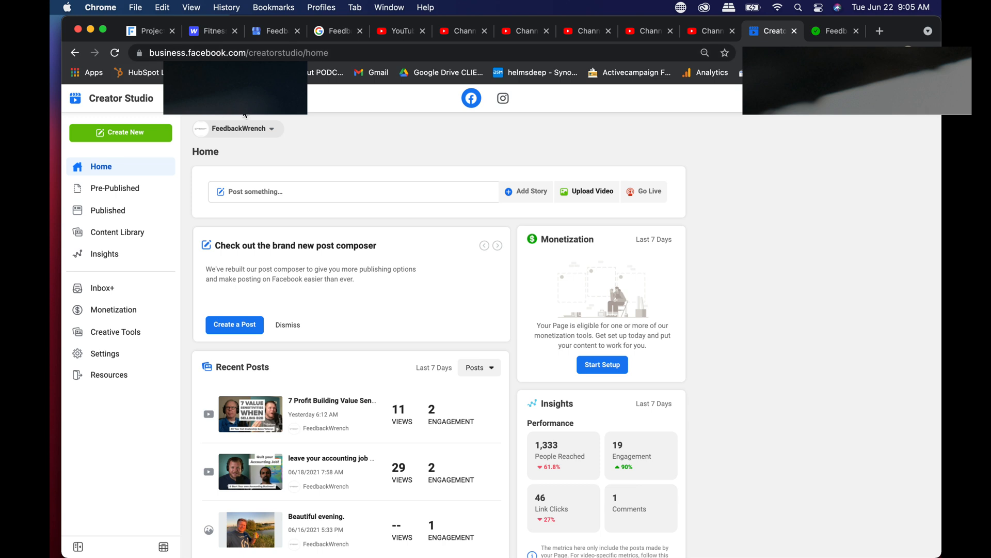
pyautogui.moveTo(565, 56)
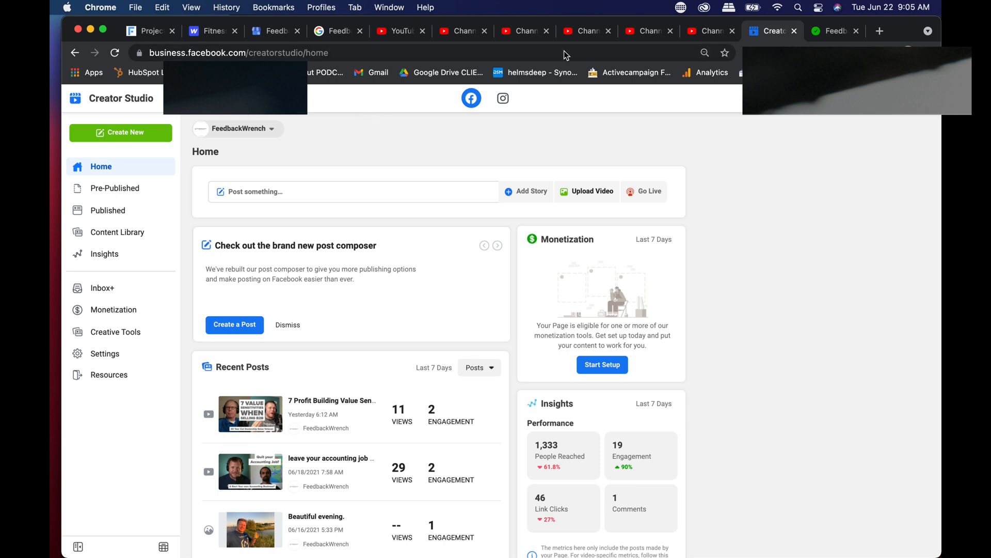
pyautogui.moveTo(824, 42)
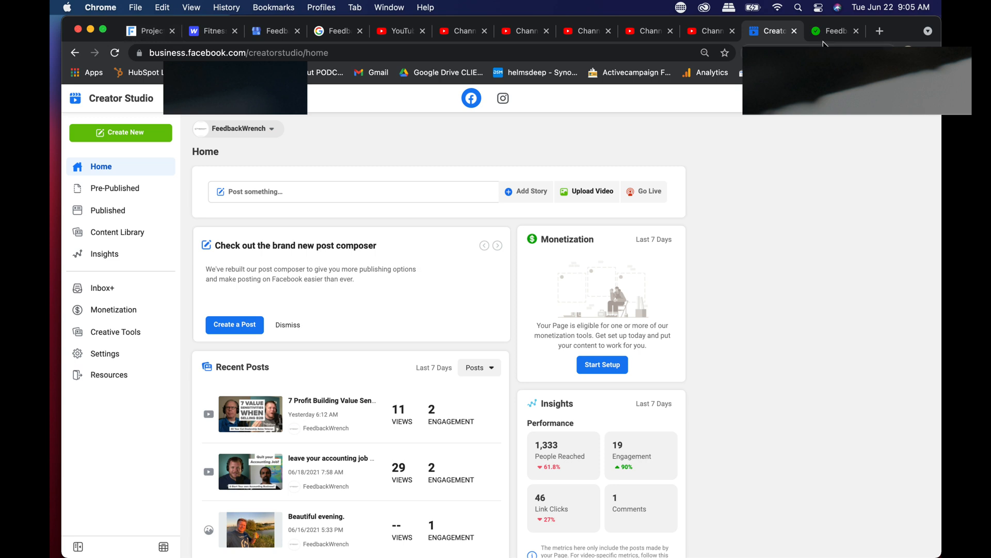
# - Search Google for 'facebook creator s' from the Feedbackwrench tab
pyautogui.click(834, 30)
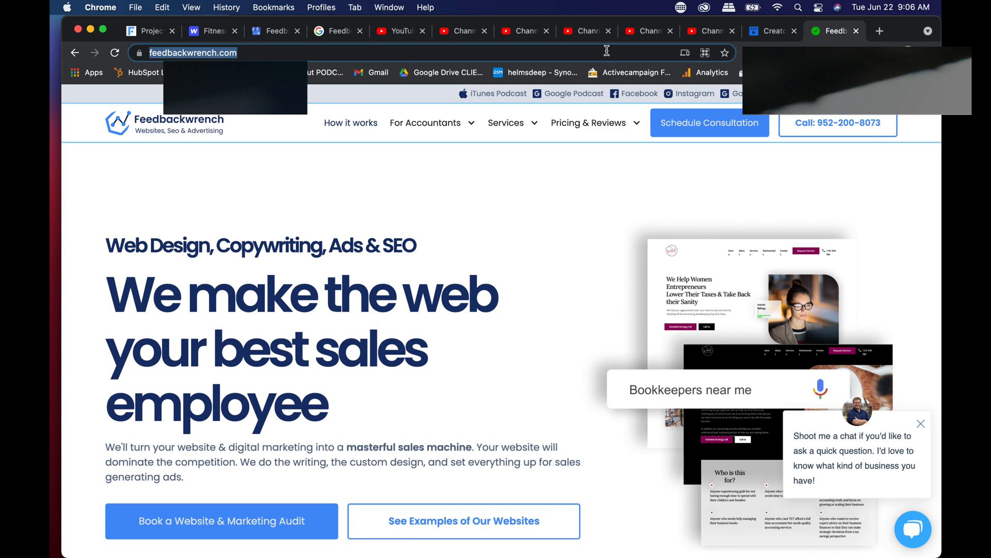
pyautogui.write('facebook creator s')
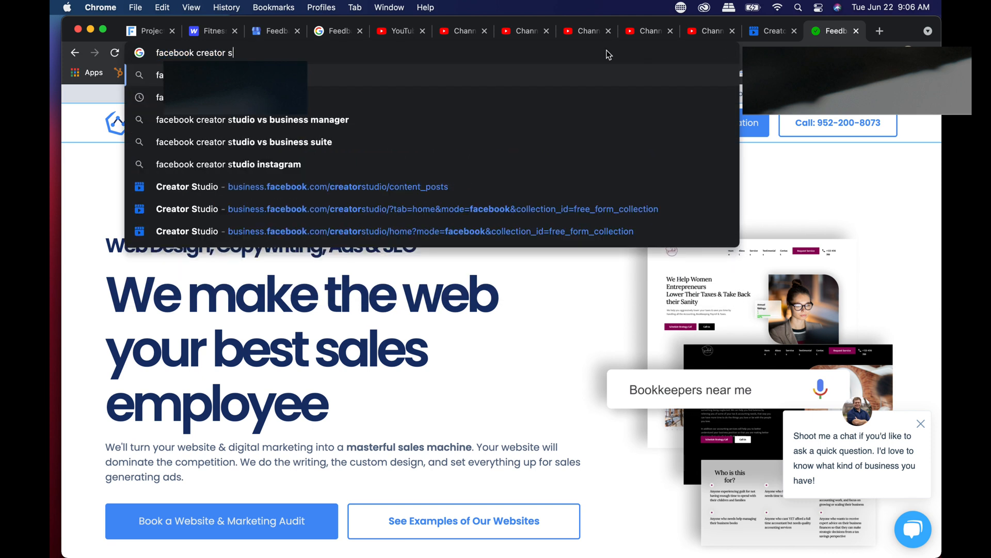
pyautogui.press('Return')
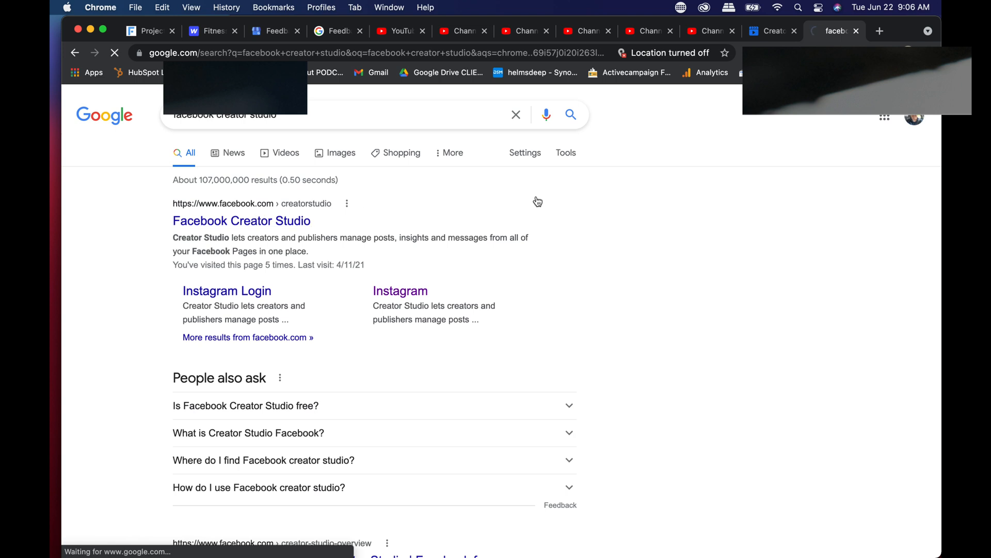
# - Open the Facebook Creator Studio search result to reach the FeedbackWrench home
pyautogui.click(241, 220)
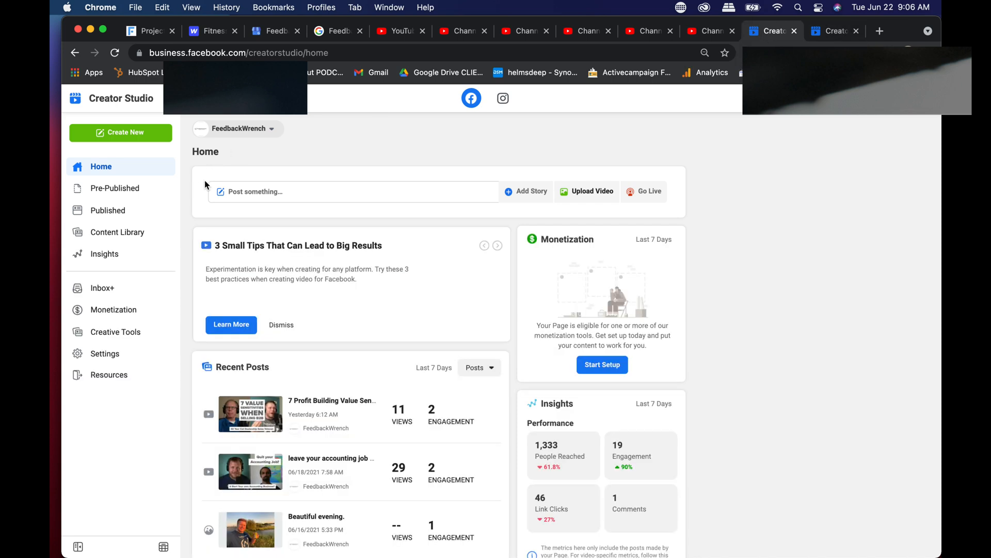
pyautogui.moveTo(133, 154)
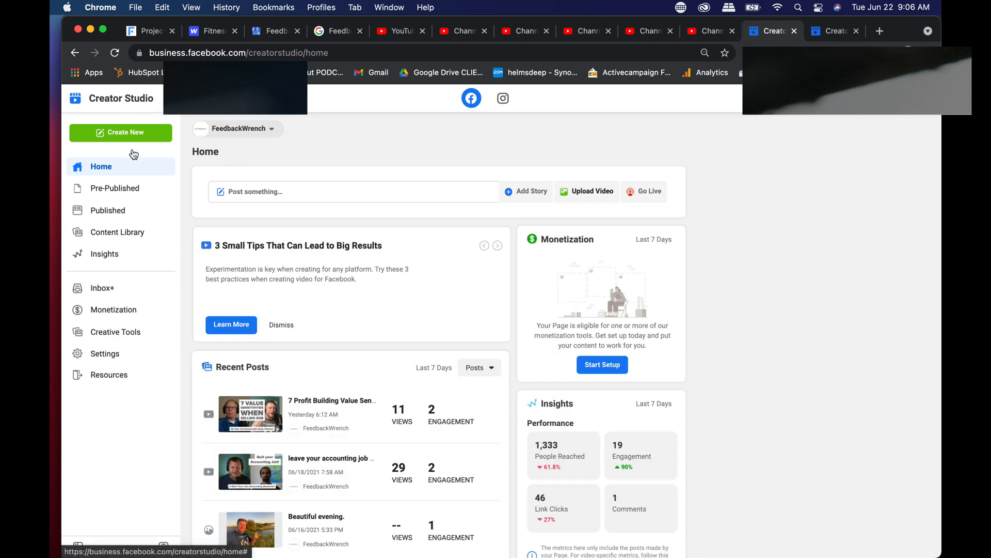
pyautogui.moveTo(113, 203)
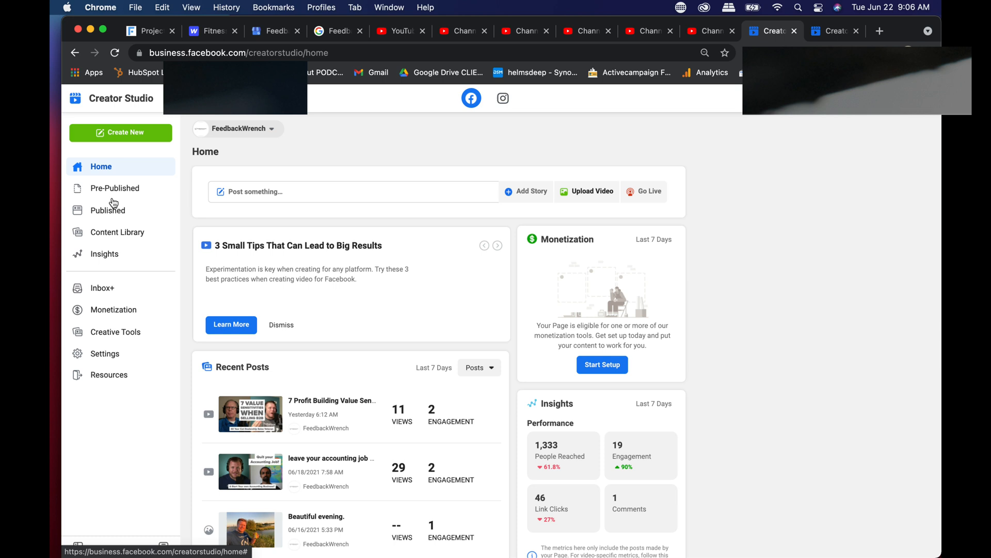
pyautogui.moveTo(114, 199)
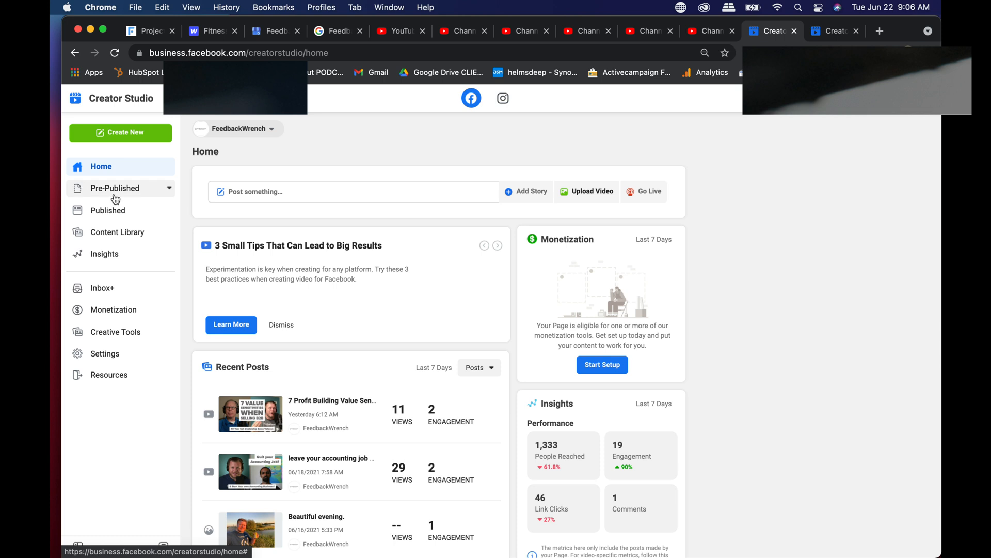
# - Open the Pre-Published section to view scheduled videos
pyautogui.click(498, 245)
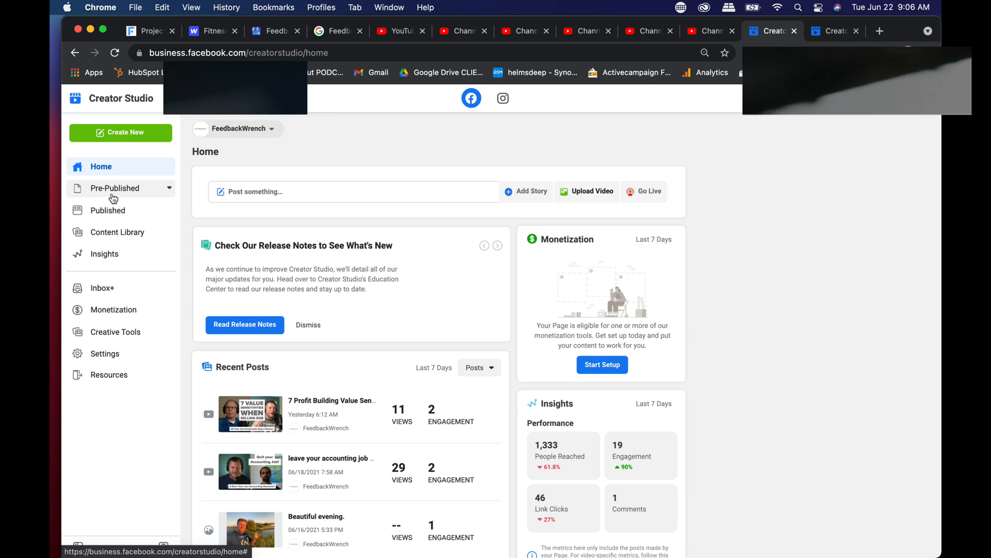
pyautogui.moveTo(100, 192)
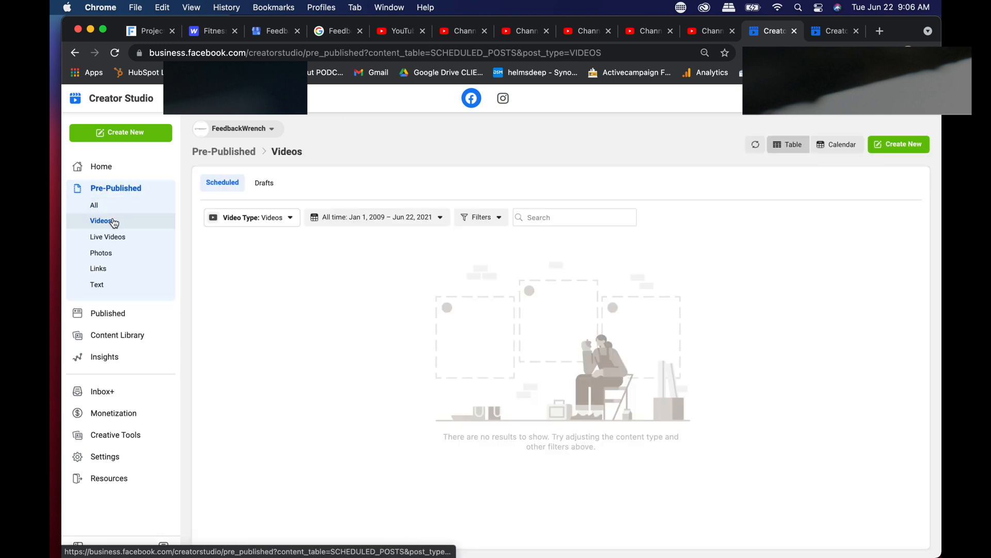
pyautogui.moveTo(898, 143)
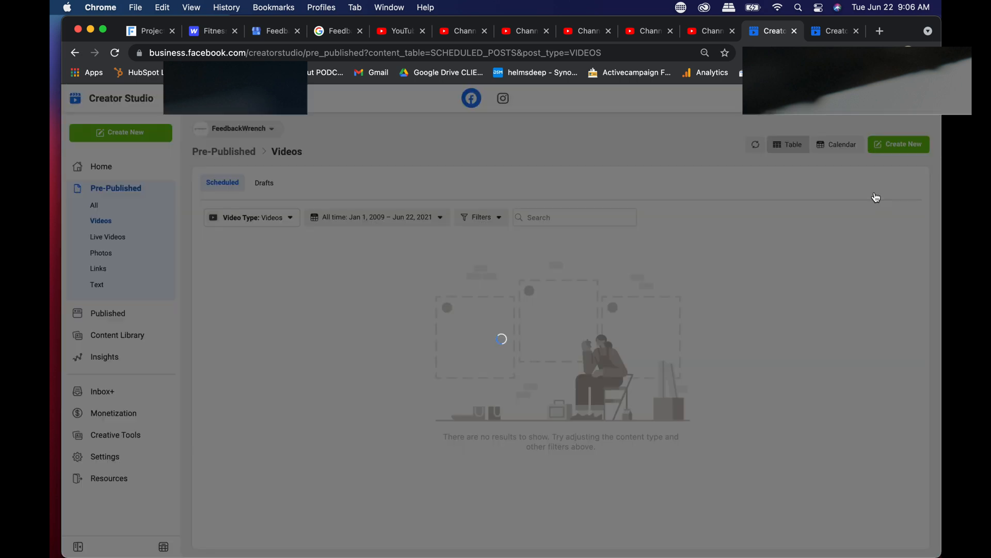
# - Bulk upload six videos through Create New, each set to Save as Draft
pyautogui.click(899, 144)
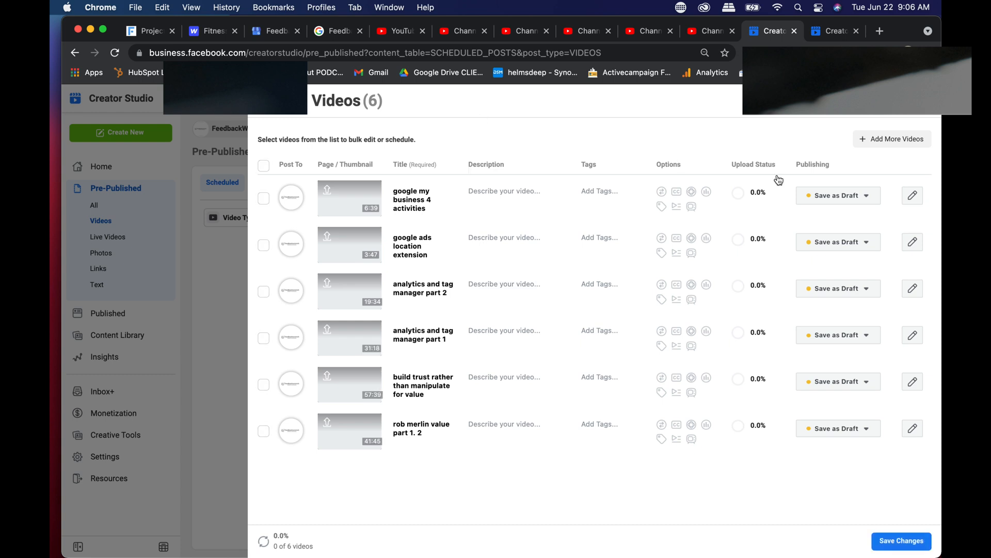
pyautogui.moveTo(588, 117)
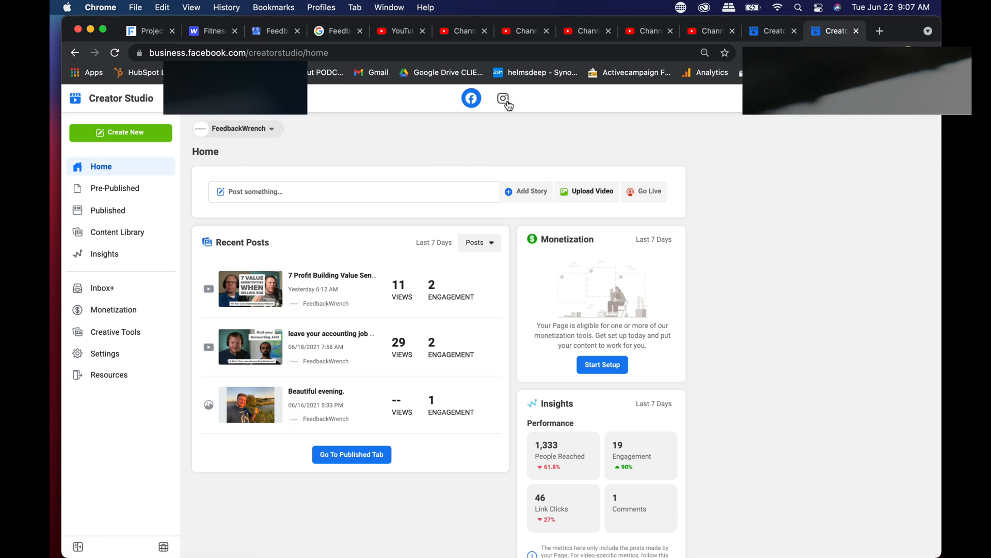
# - Switch to the Instagram side of Creator Studio and back to Facebook
pyautogui.click(503, 98)
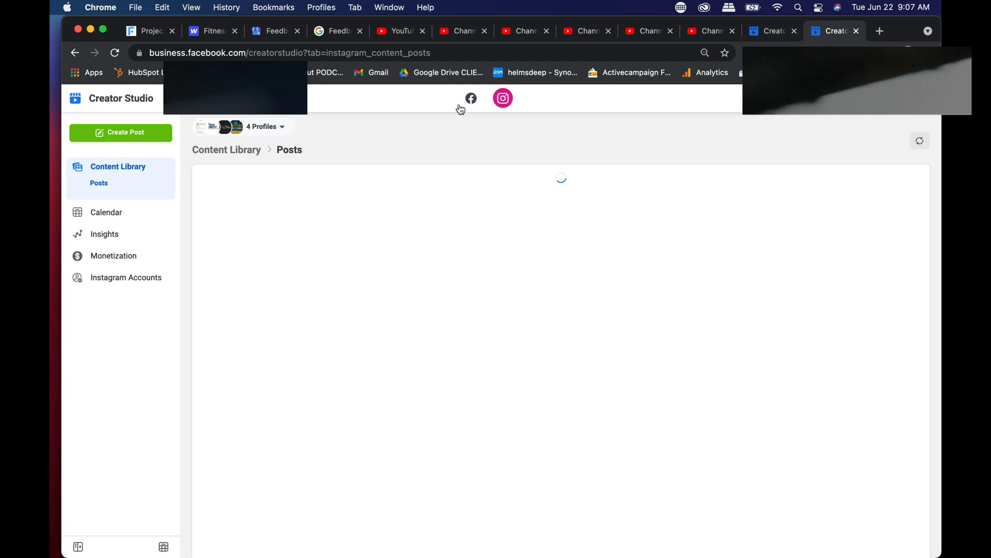
pyautogui.click(471, 98)
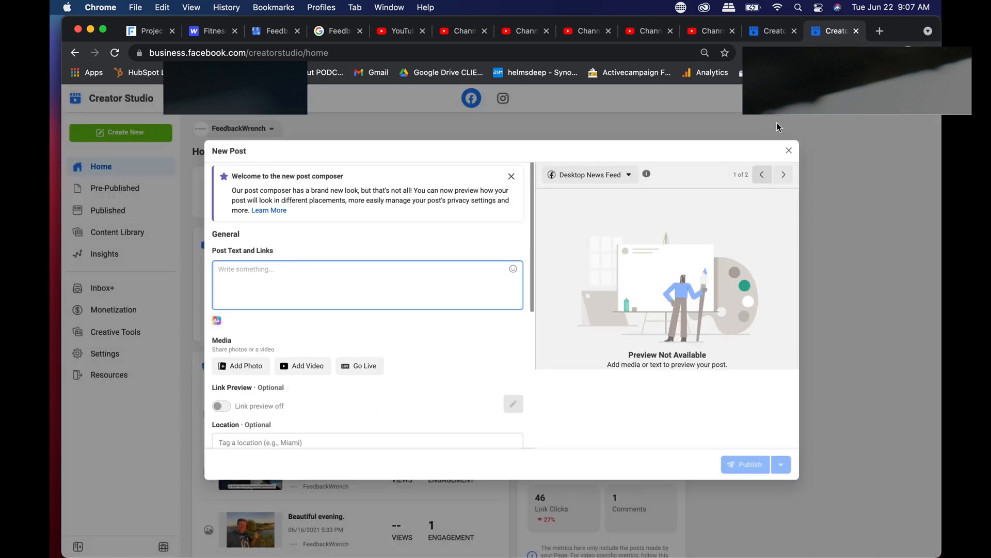
# - Close the New Post composer and return to the Feedbackwrench homepage tab
pyautogui.click(788, 150)
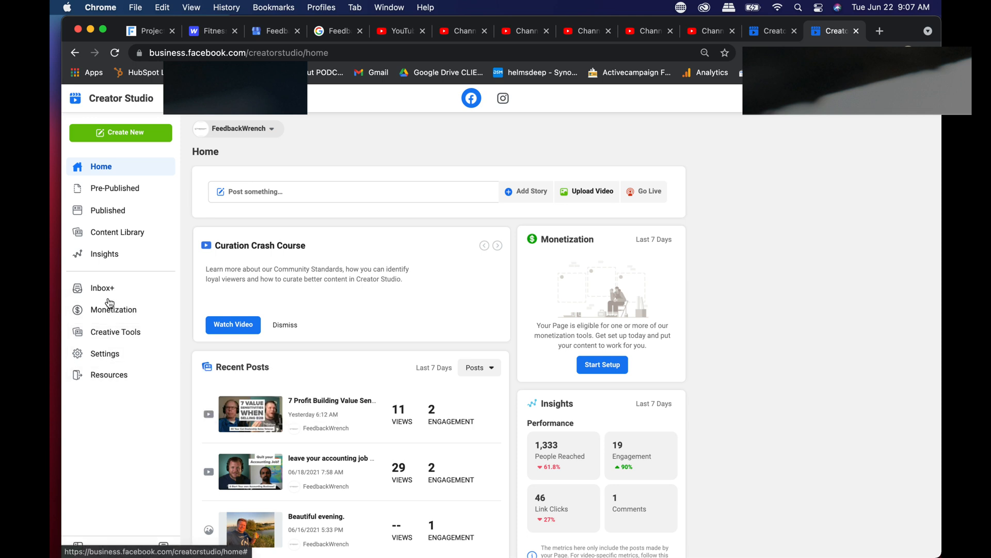
pyautogui.moveTo(816, 243)
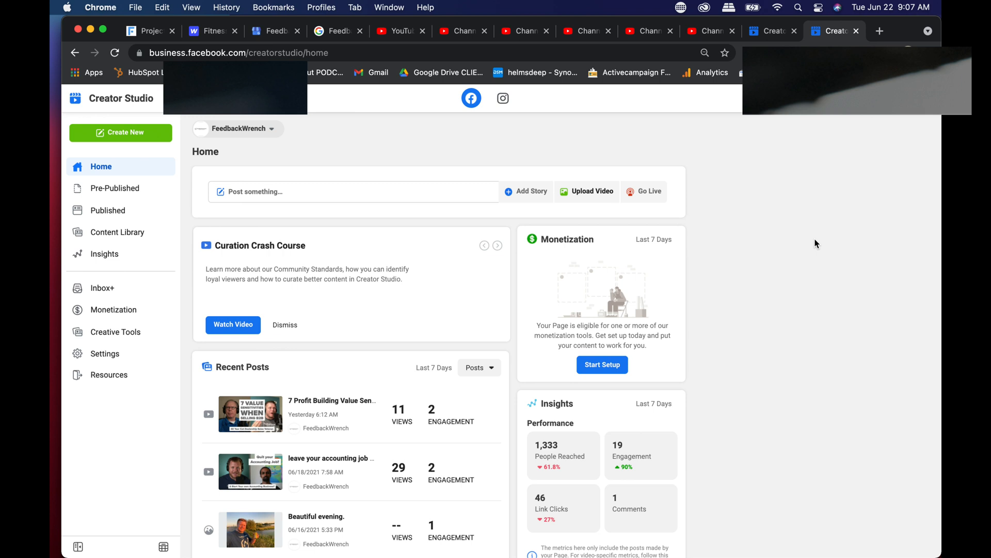
pyautogui.click(498, 245)
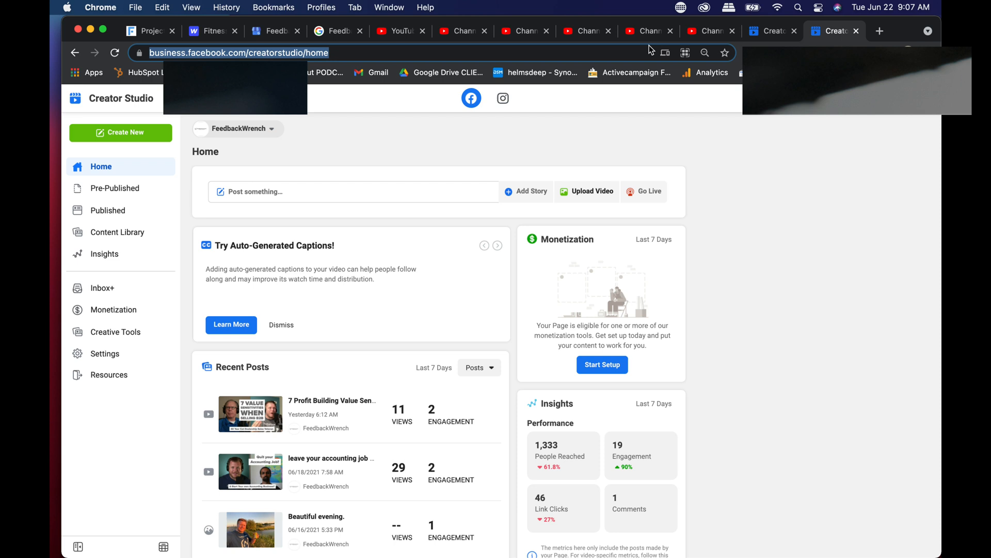
pyautogui.click(834, 30)
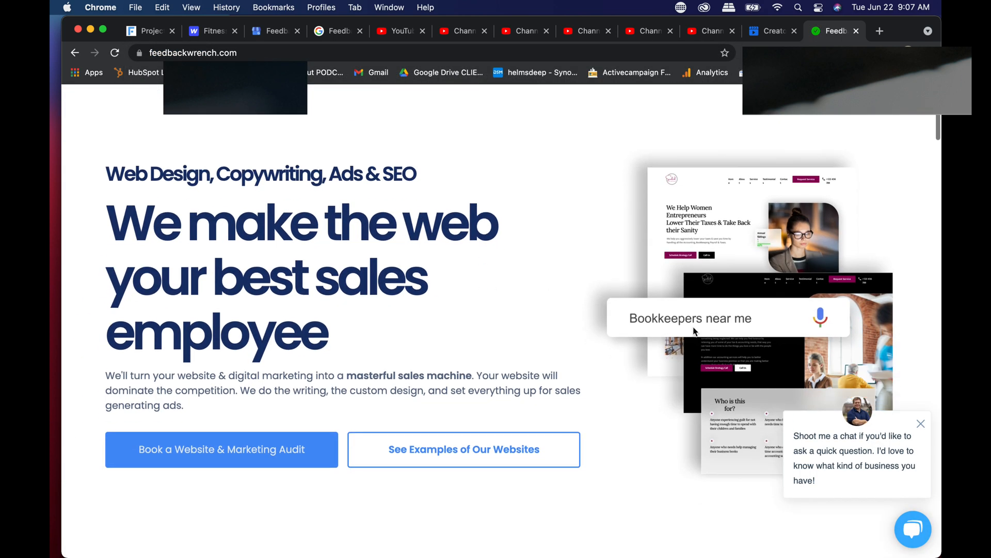
# - Scroll down the Feedbackwrench homepage and back up to its header
pyautogui.scroll(-3)
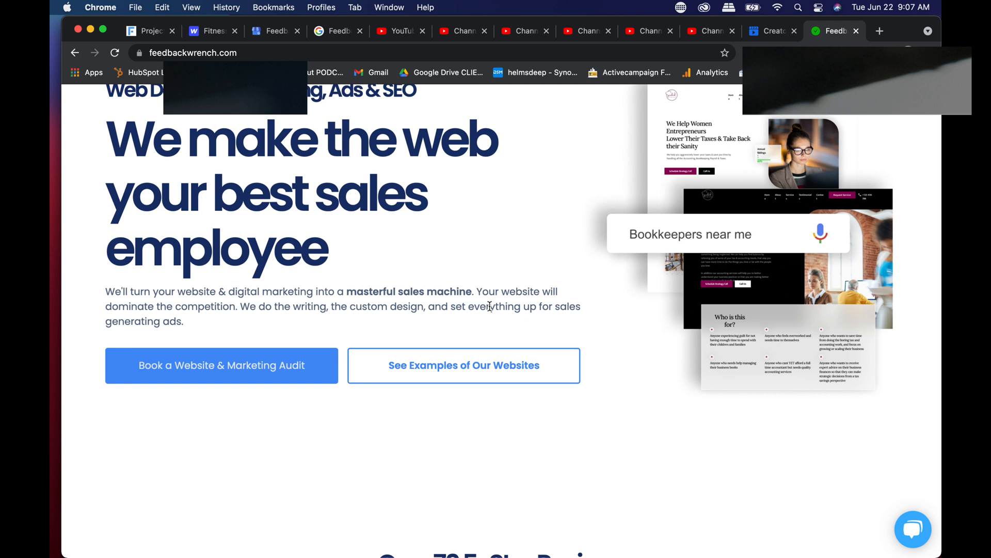
pyautogui.scroll(3)
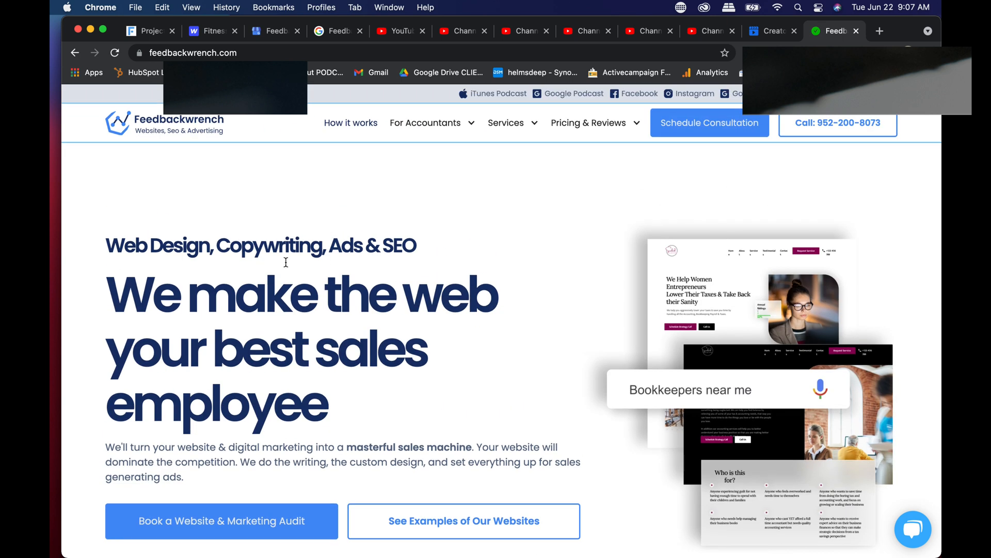